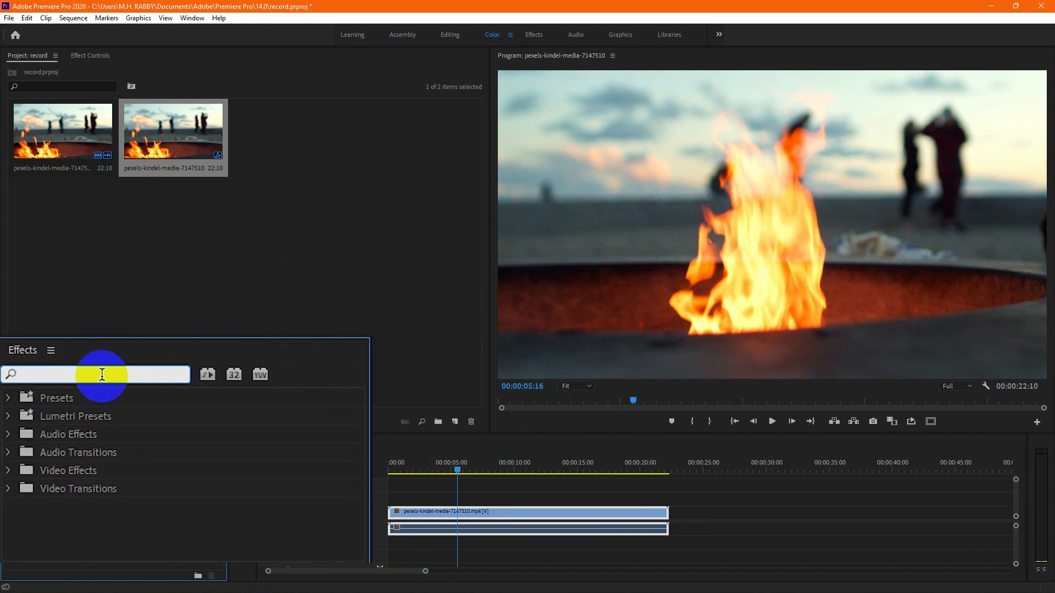
Find Color Balance (RGB) via an 'RGB' search and apply it to the fire clip on V1.
text(RGB)
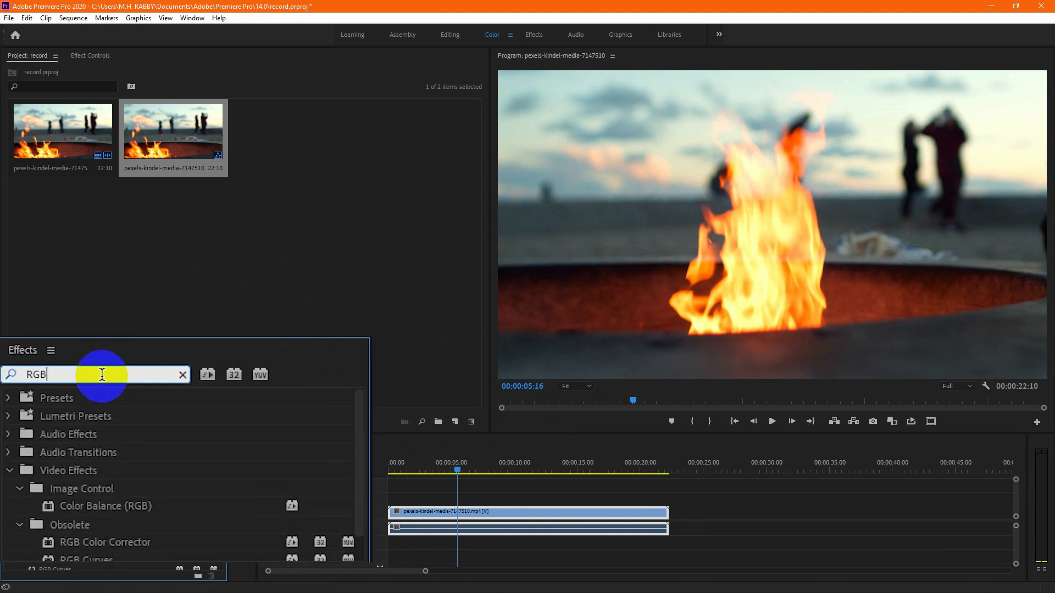
click(101, 509)
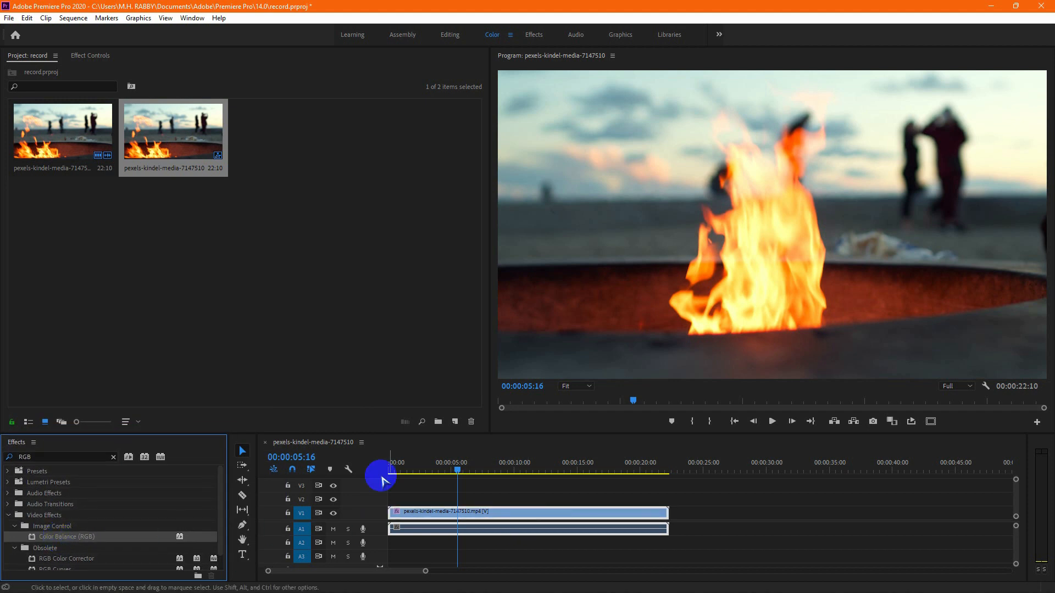
click(89, 55)
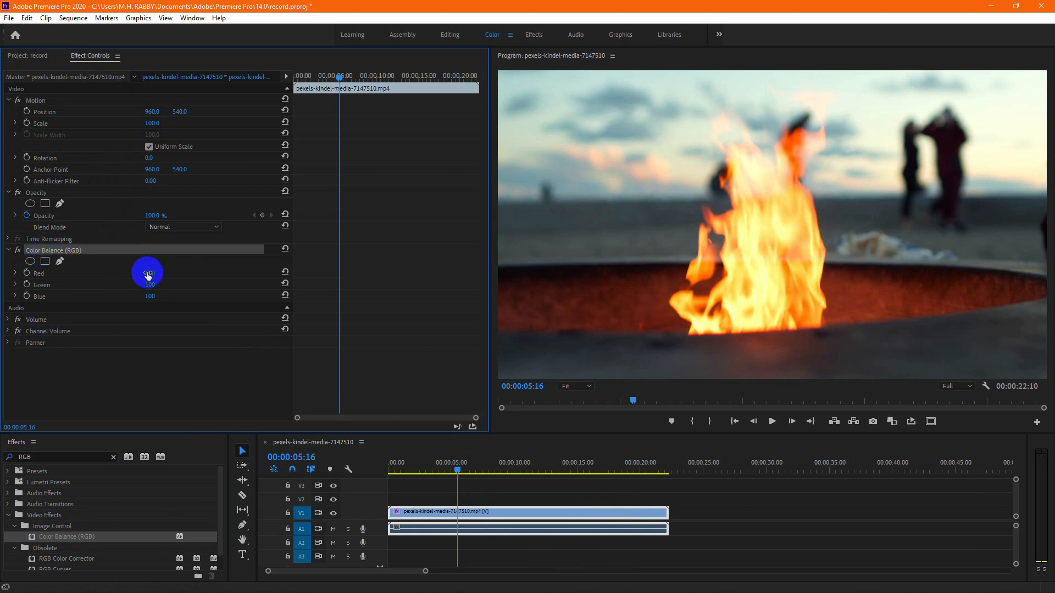
Zero the Green and Blue channels (Red 39) and set the blend mode to Linear Dodge (Add).
double_click(150, 283)
text(0)
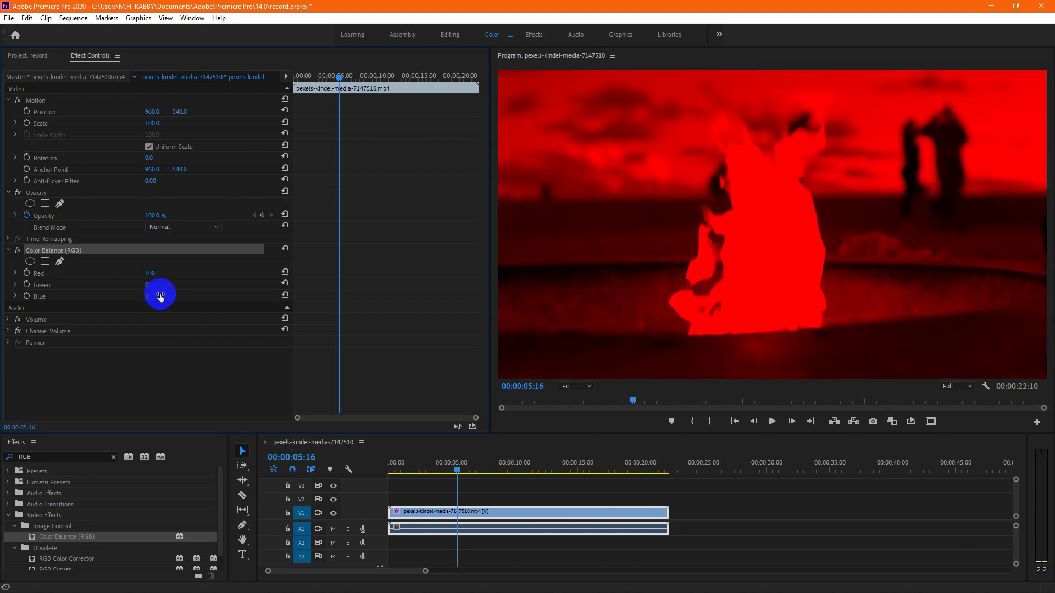
click(181, 226)
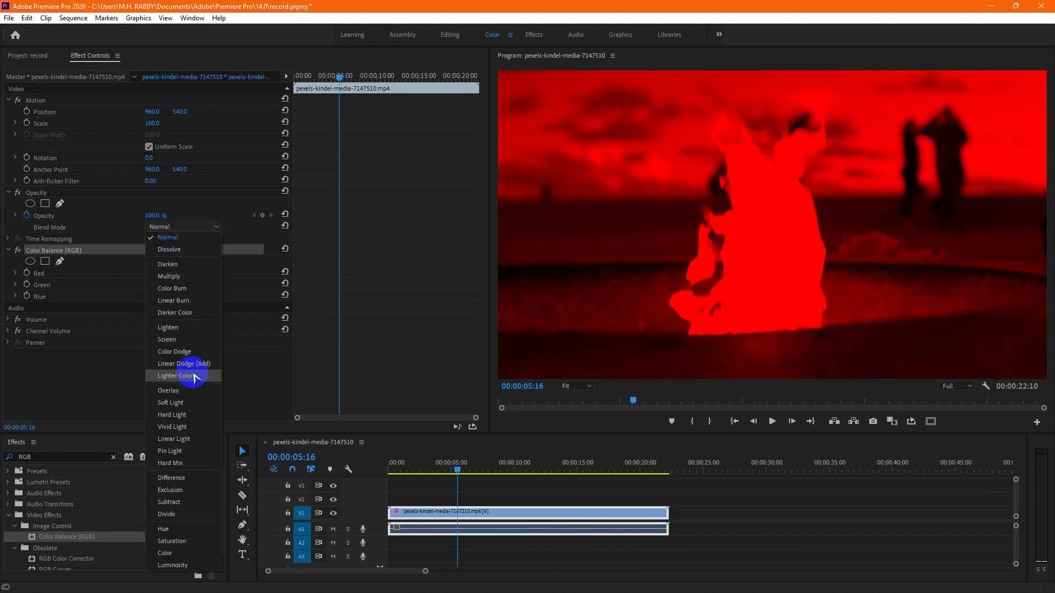
click(184, 363)
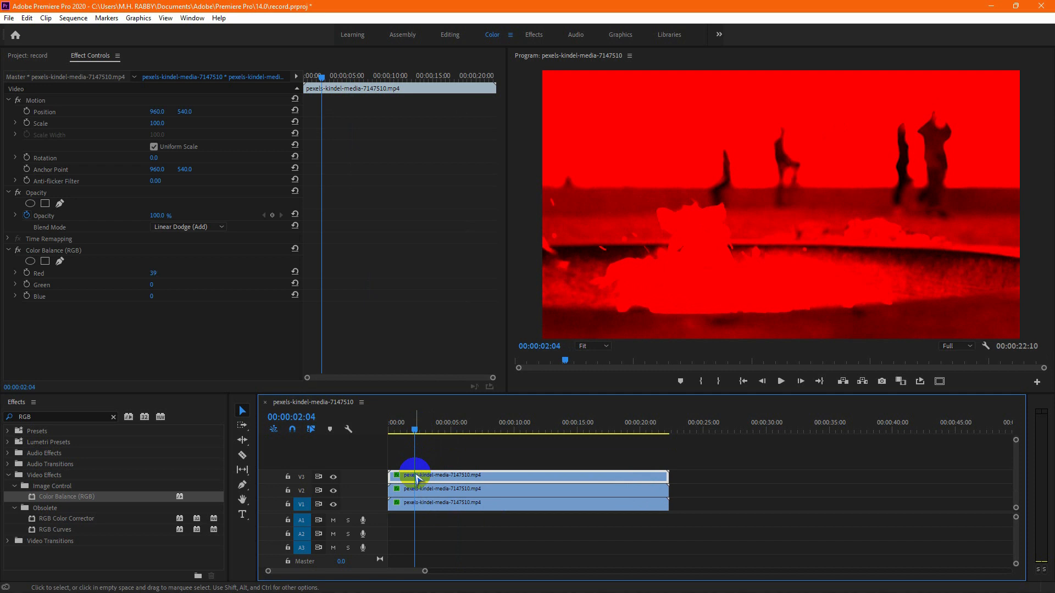
Adjust the stacked copies so one keeps red, one green, one blue, restoring natural colours.
click(417, 488)
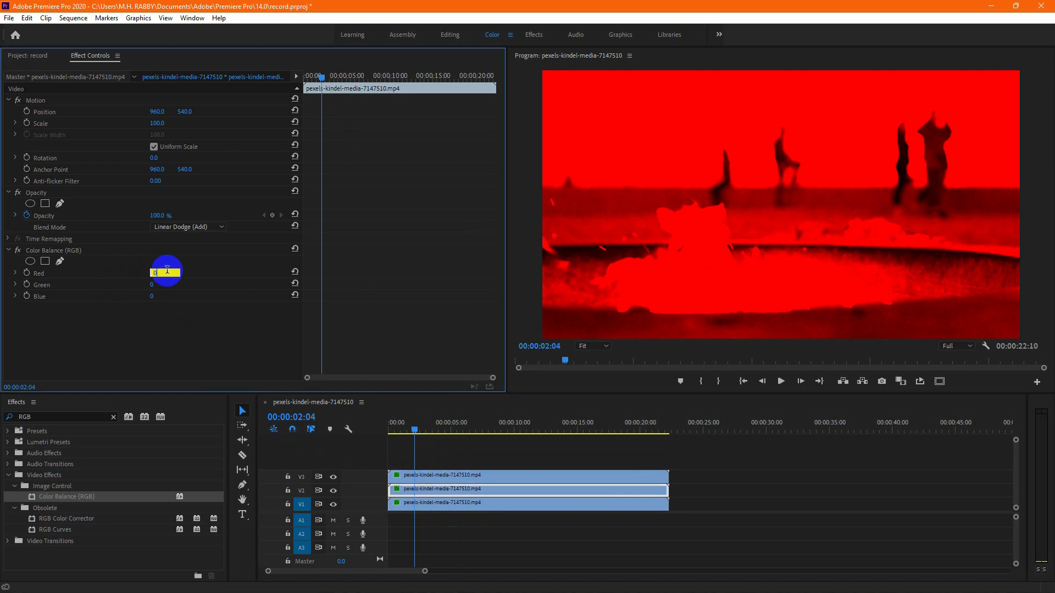
click(164, 285)
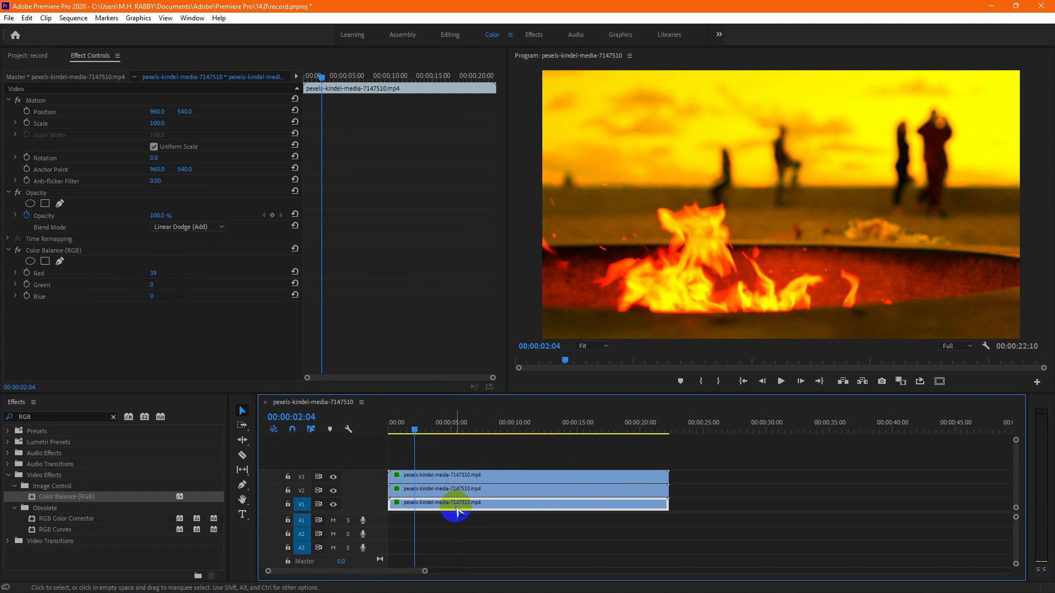
double_click(153, 274)
text(0)
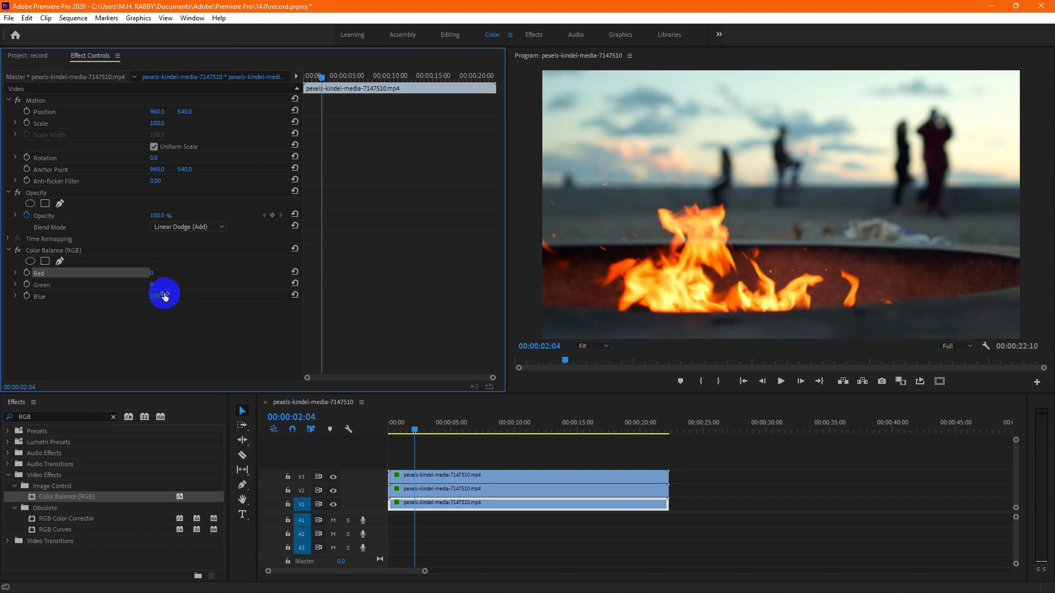
click(436, 463)
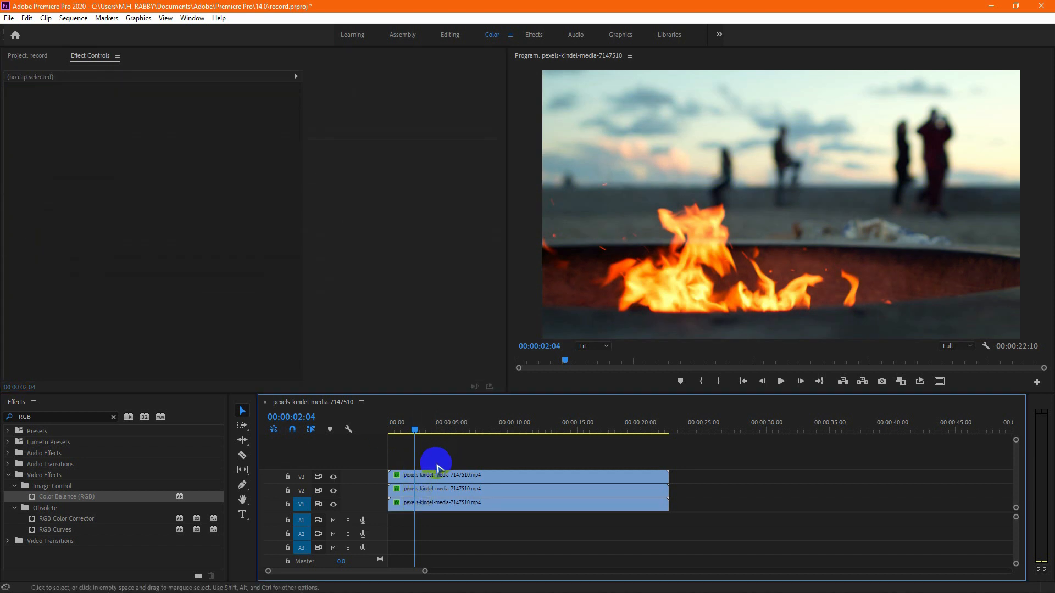
Offset each channel copy's Position X so red, green and blue edges separate, then return to the start.
click(528, 475)
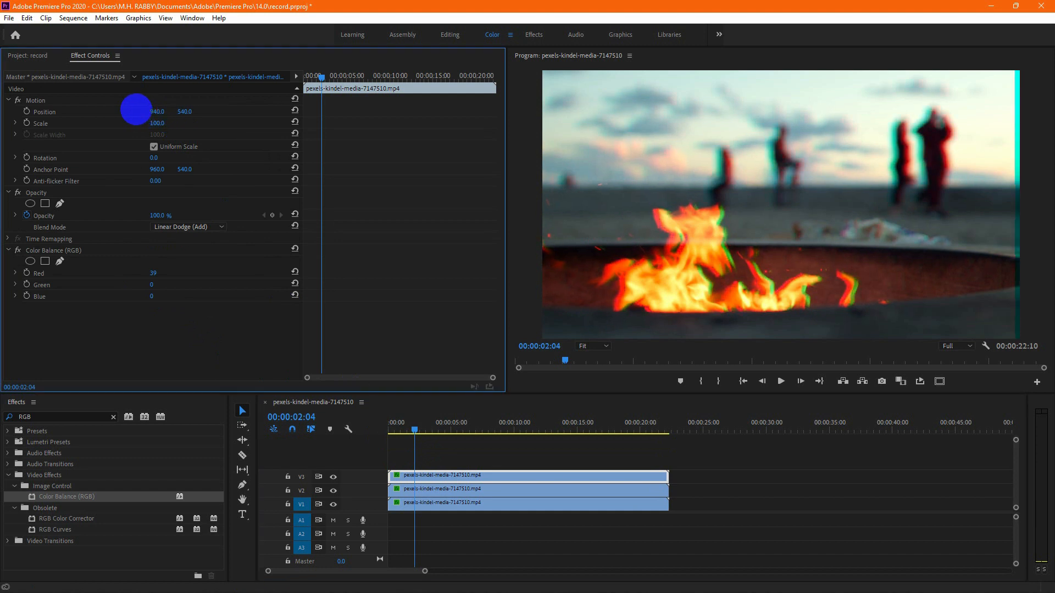
click(448, 502)
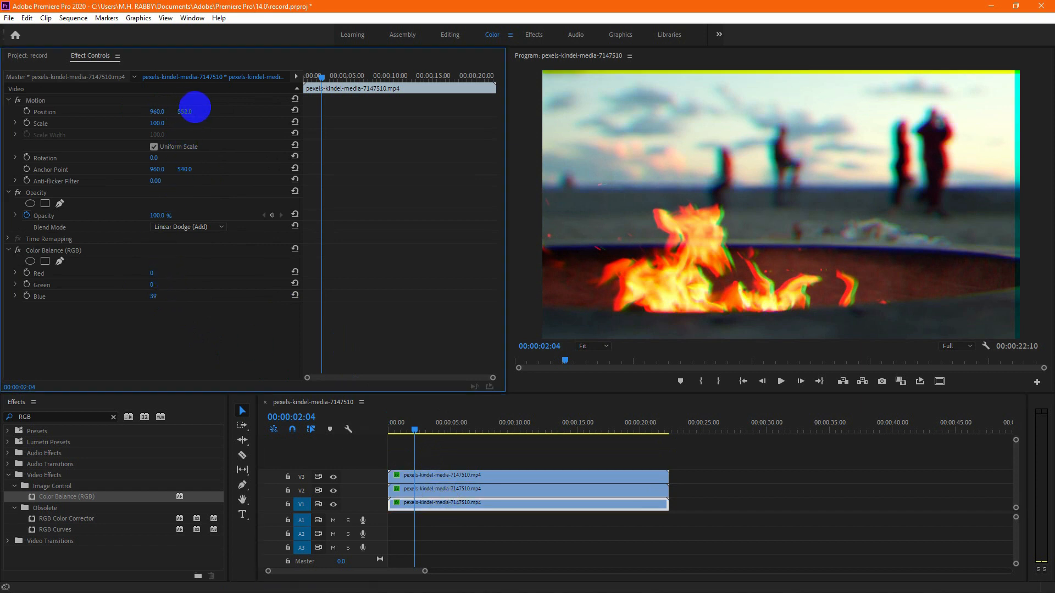
drag(193, 108, 207, 112)
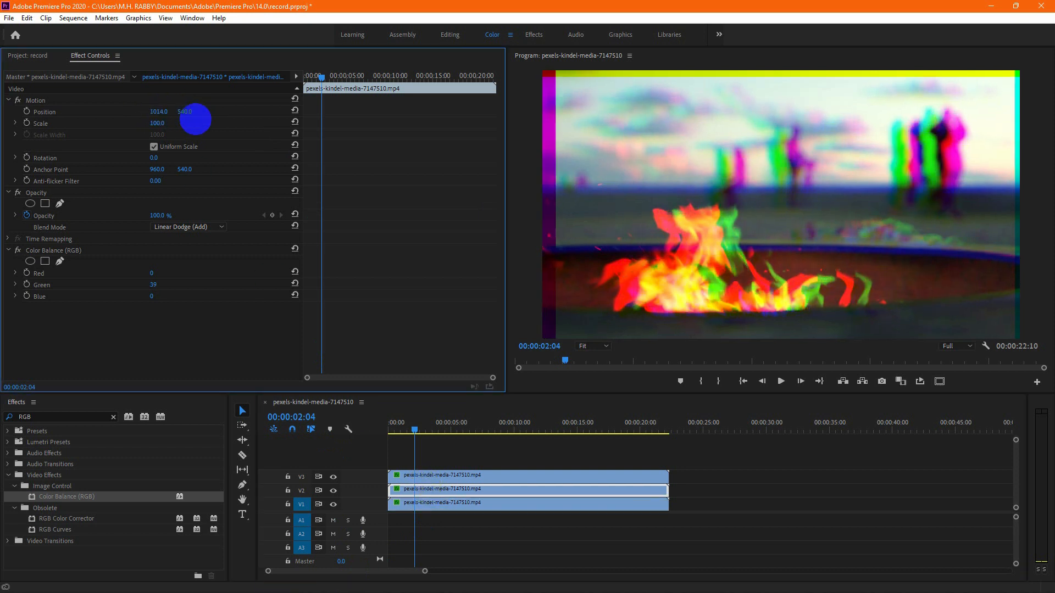
drag(196, 118, 162, 111)
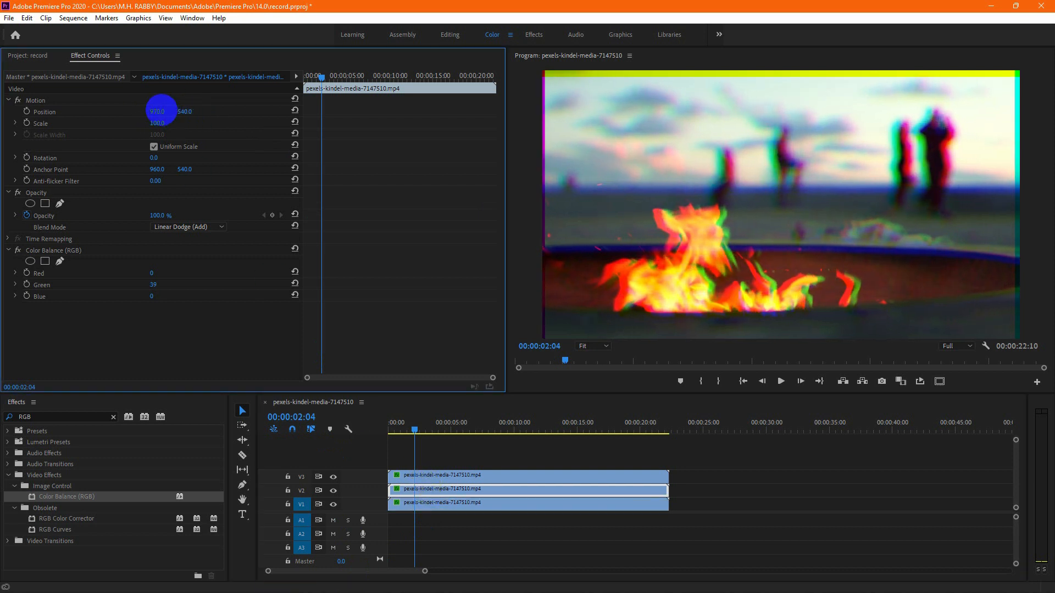
drag(161, 111, 152, 111)
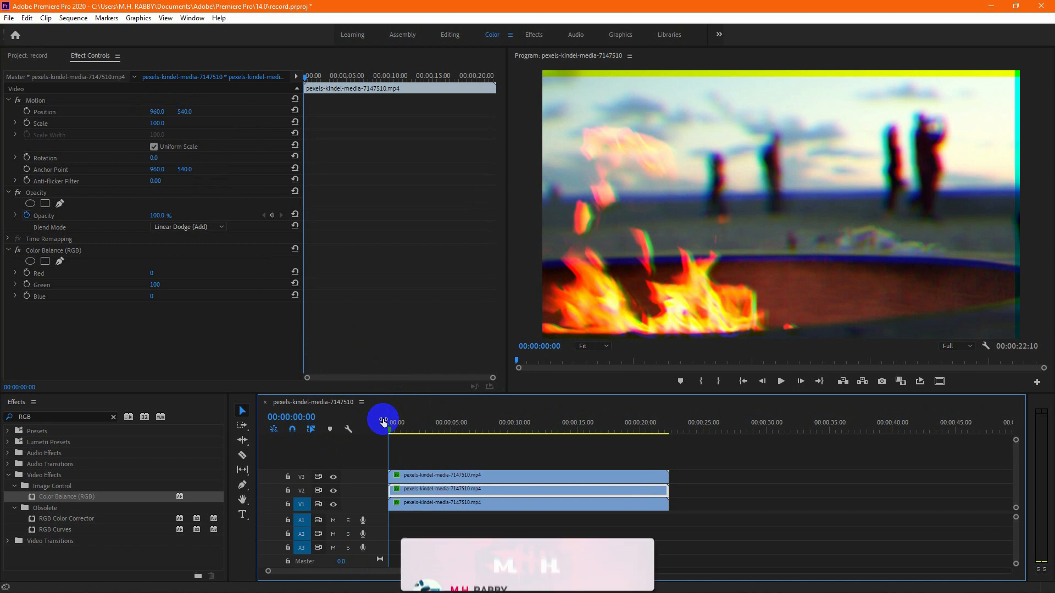
click(780, 382)
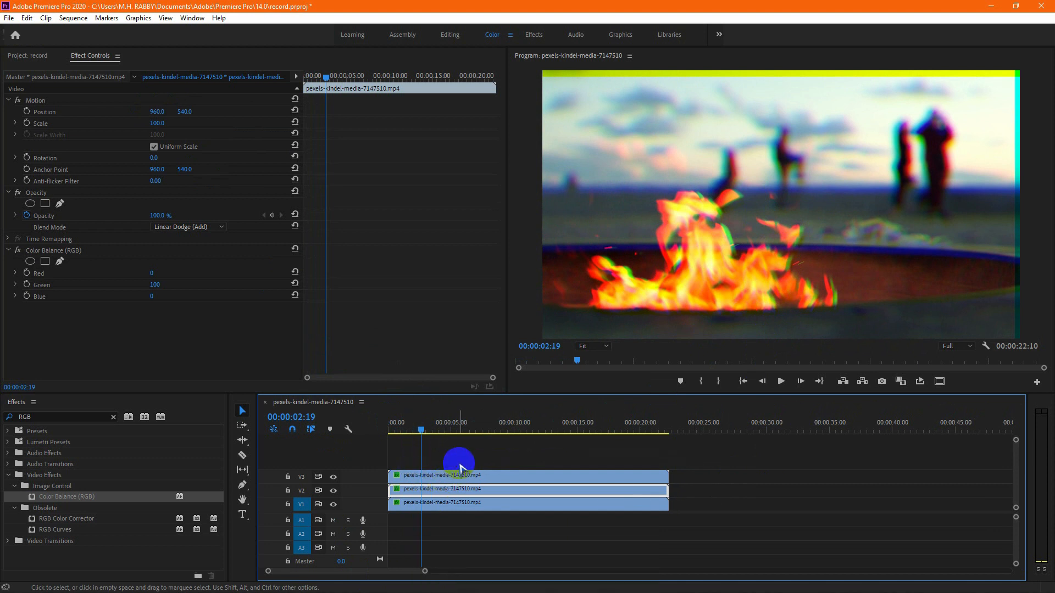
Create a new Adjustment Layer from the Project panel and place it on V4 above the clips.
click(25, 55)
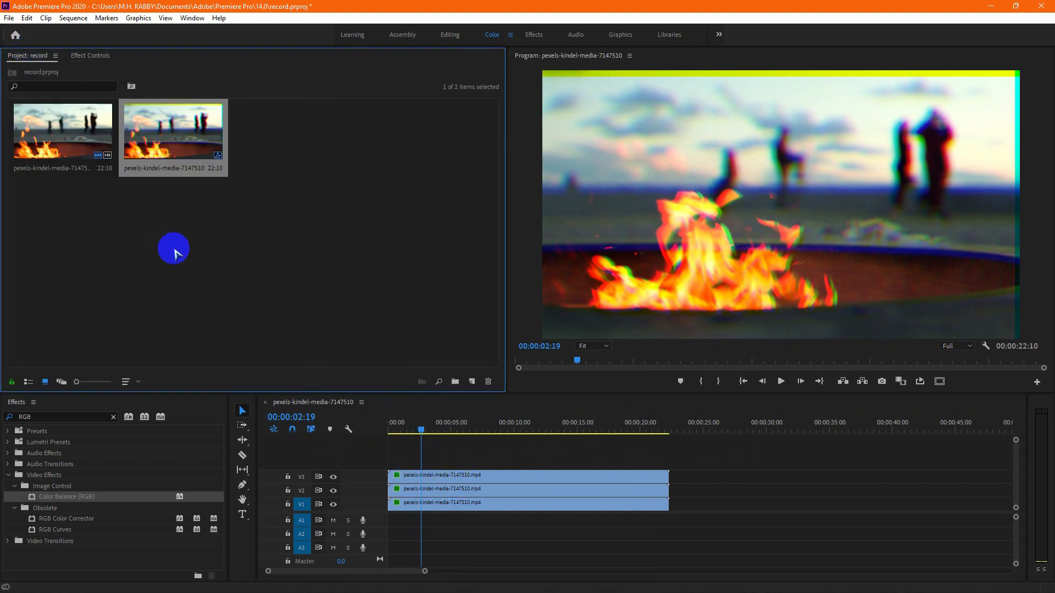
right_click(173, 253)
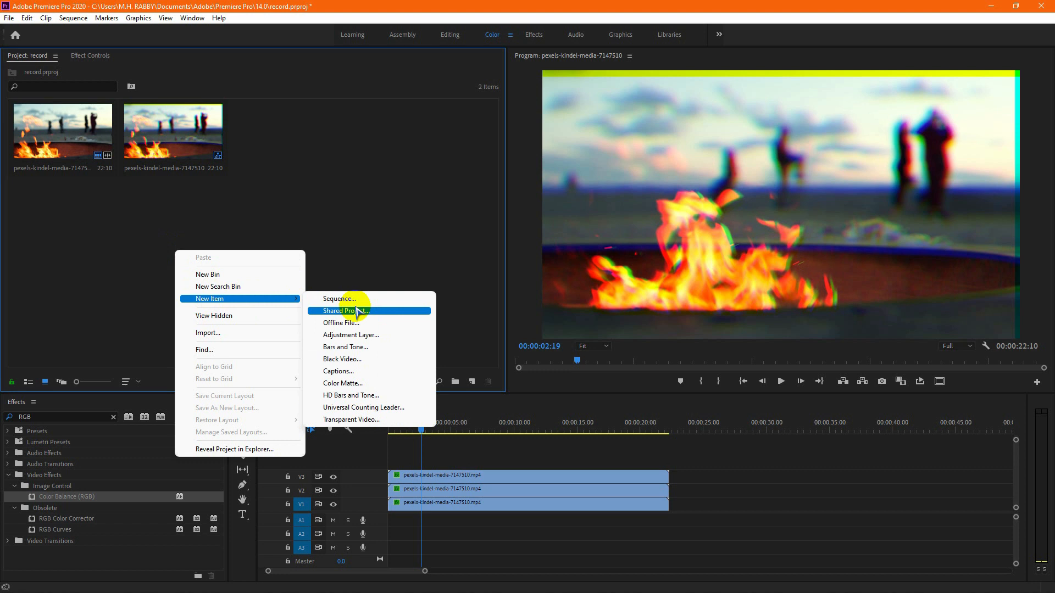
click(351, 336)
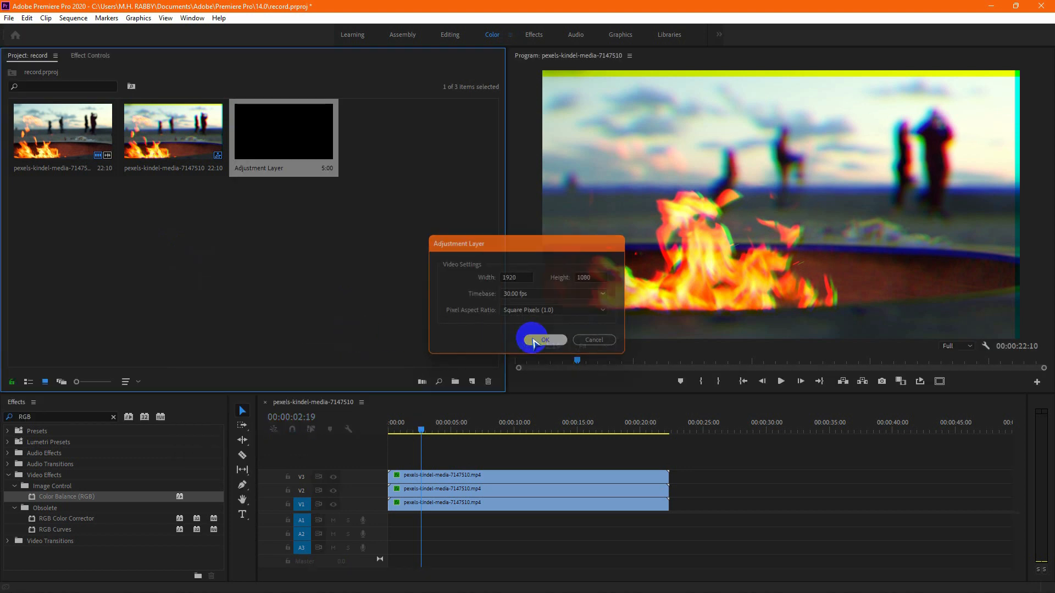
click(544, 339)
text(Wave)
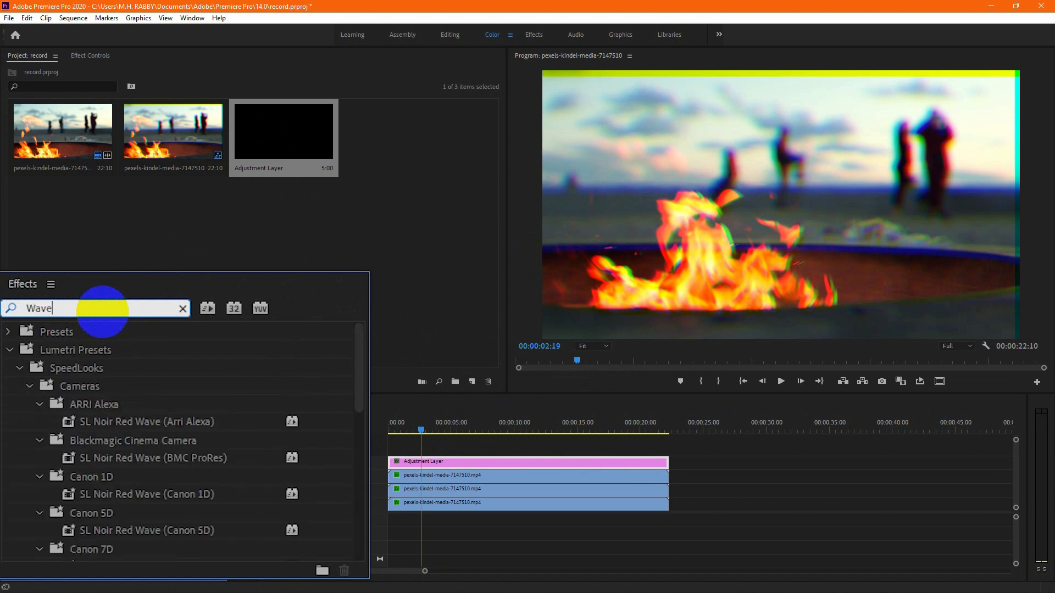
Find Wave Warp via a 'warp' search and apply it to the adjustment layer.
text(warp)
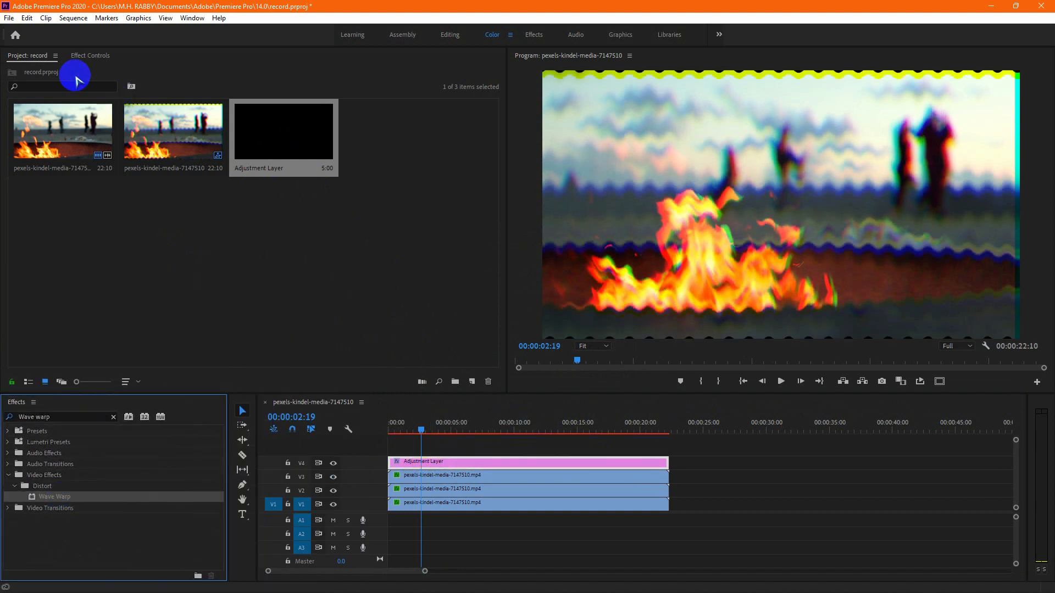
click(90, 55)
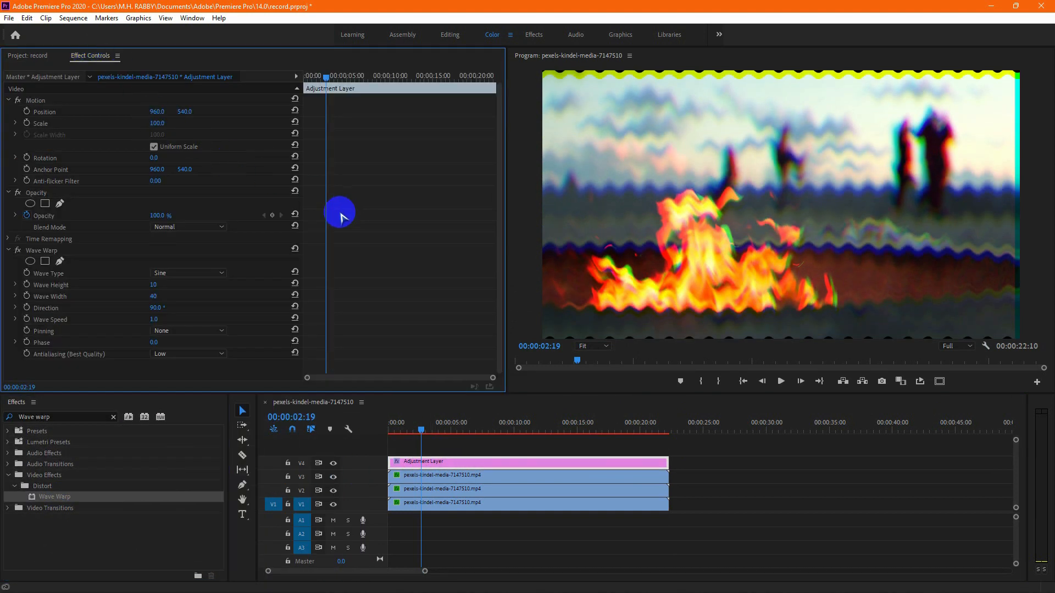
Set Wave Warp to Square, width 1000, direction 0, speed -0.1, pinned at All Edges.
click(188, 272)
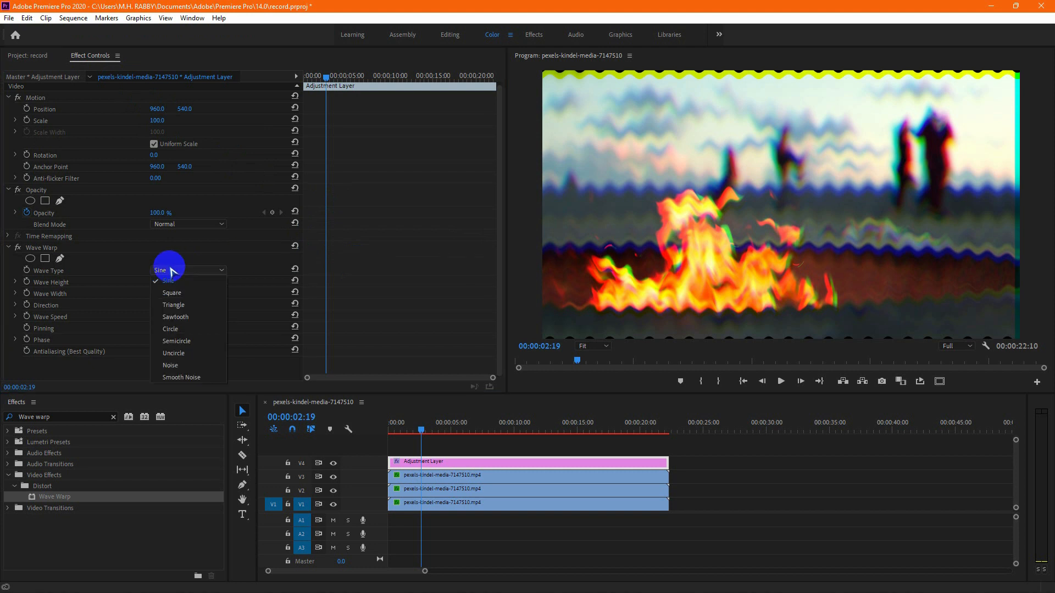
click(172, 293)
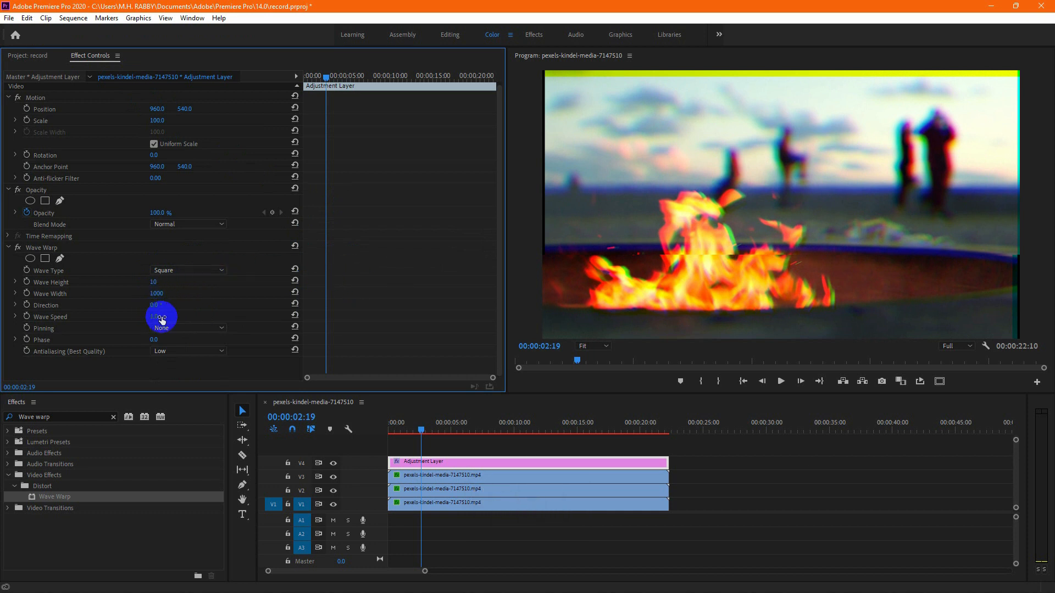
double_click(157, 316)
text(-0.1)
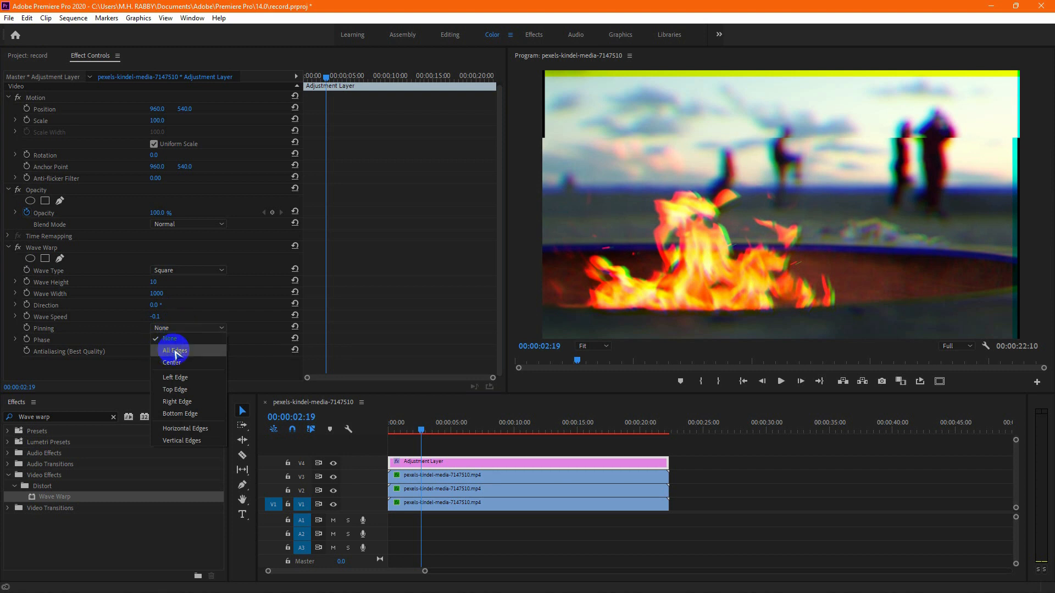
click(176, 349)
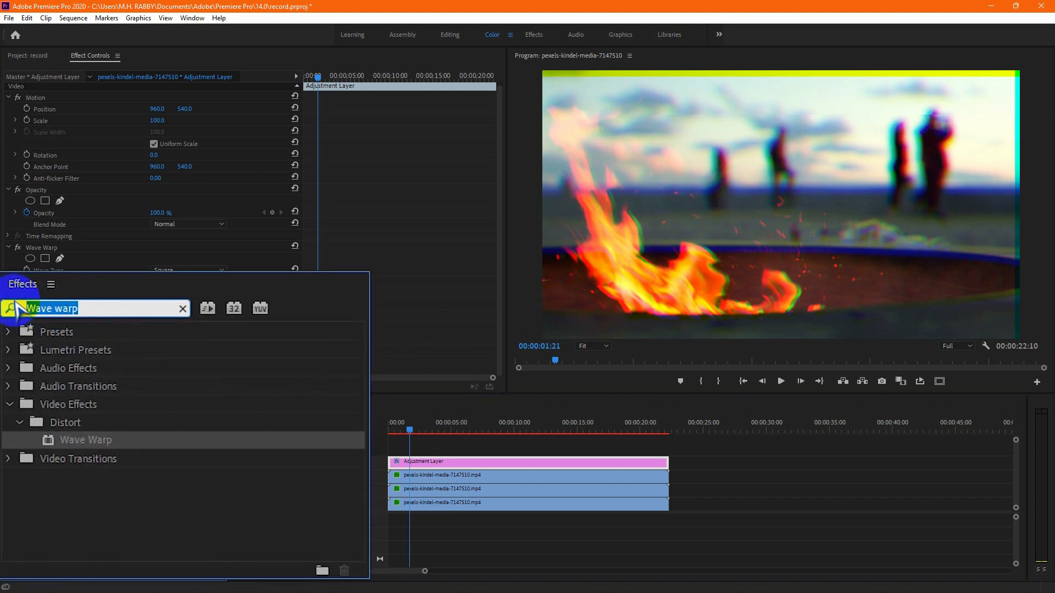
Add Noise (25%, colour noise) from Noise & Grain to the adjustment layer and play the result.
text(Noise)
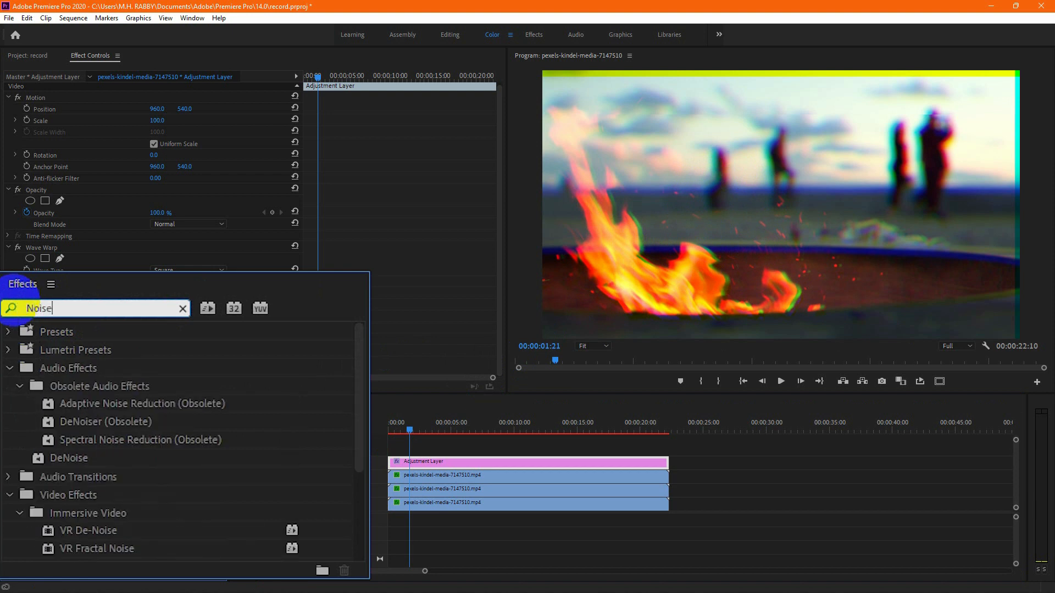
scroll(down, 3)
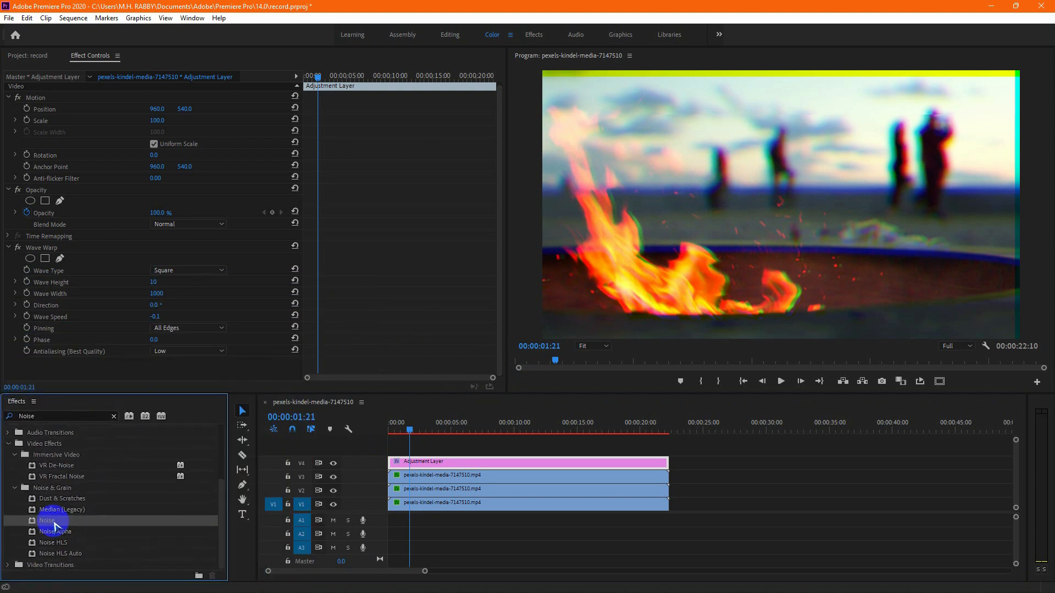
double_click(47, 520)
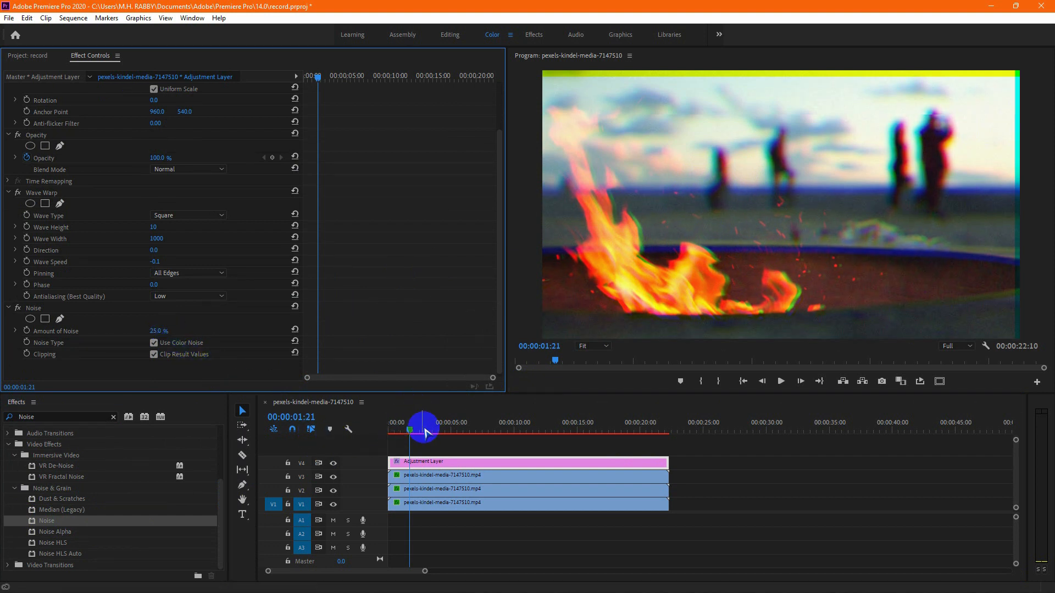
click(780, 381)
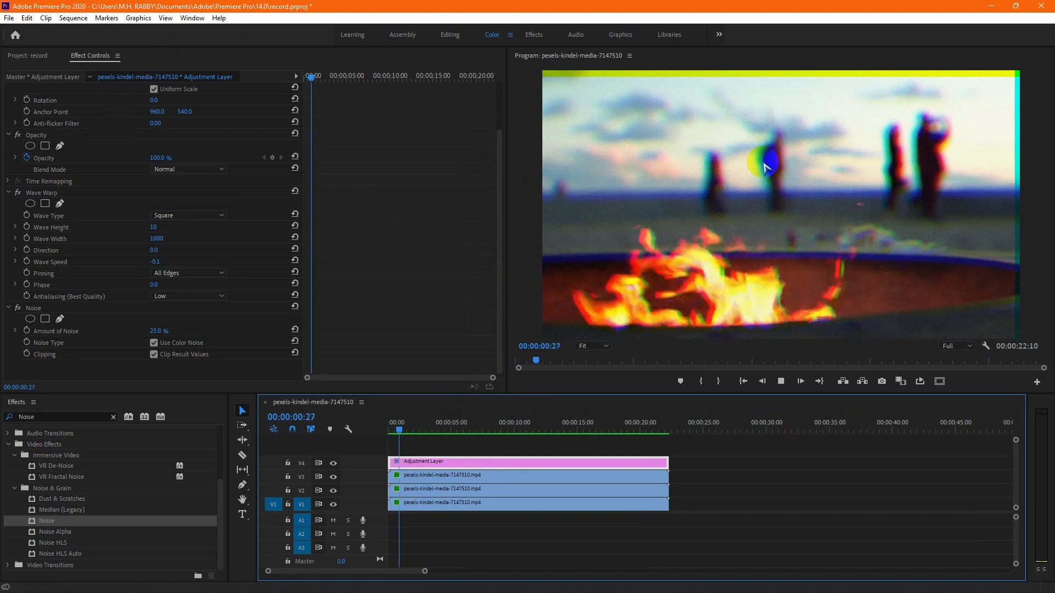